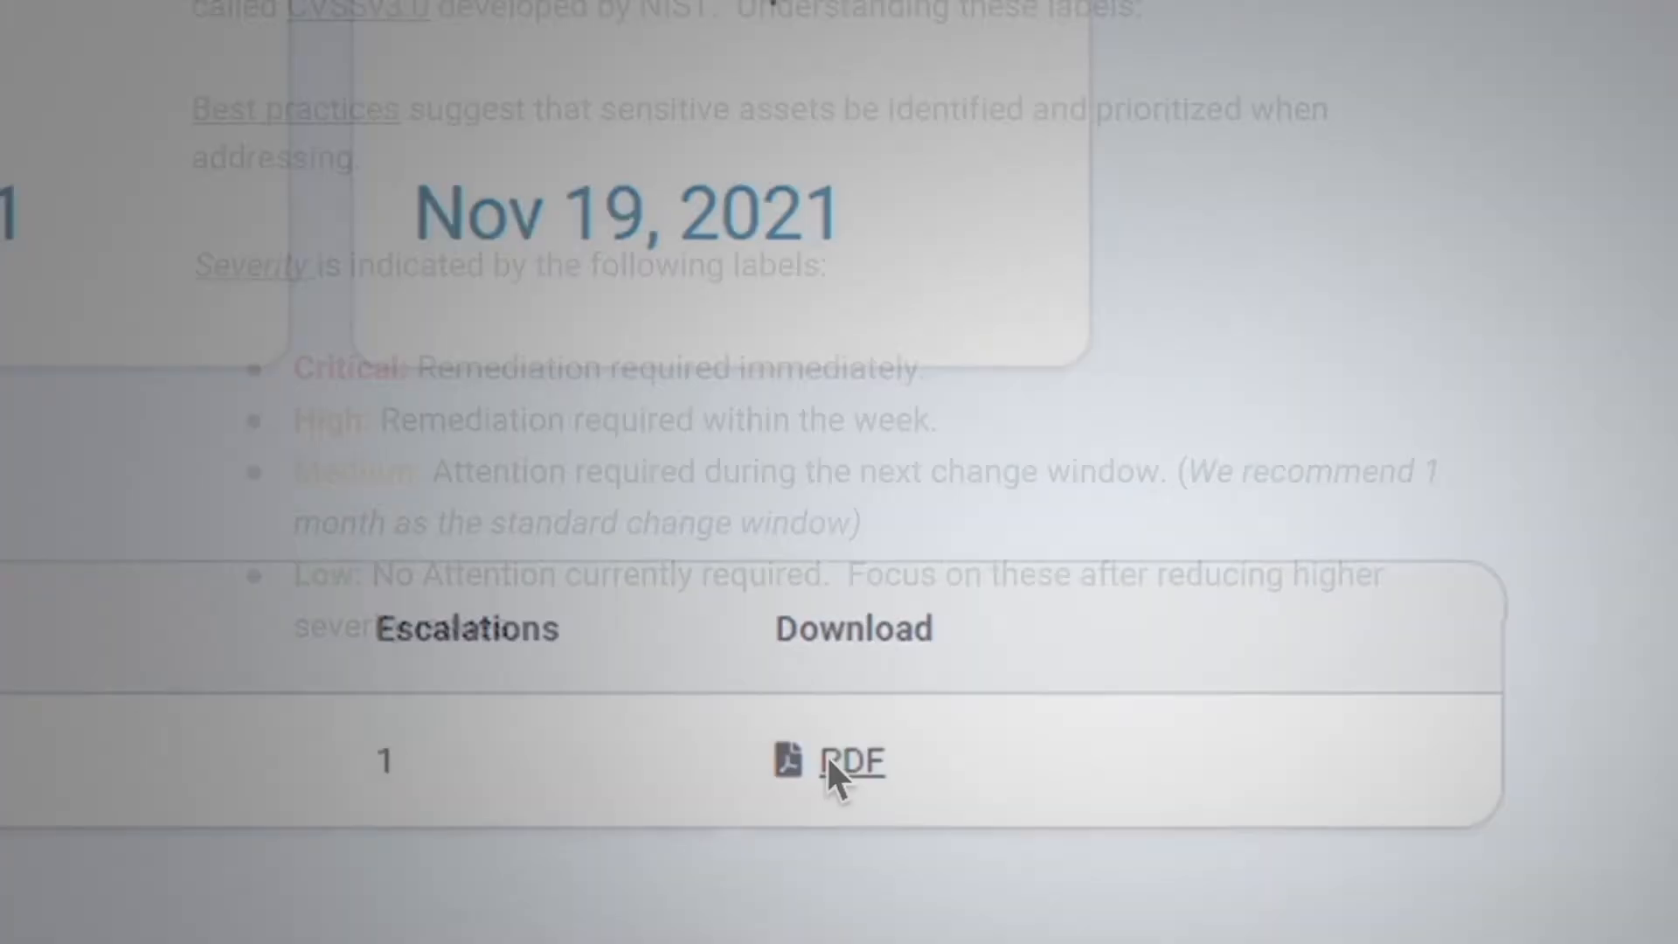
- Download the Breach Detection & Response report via the PDF link and review its severity charts
left_click(851, 762)
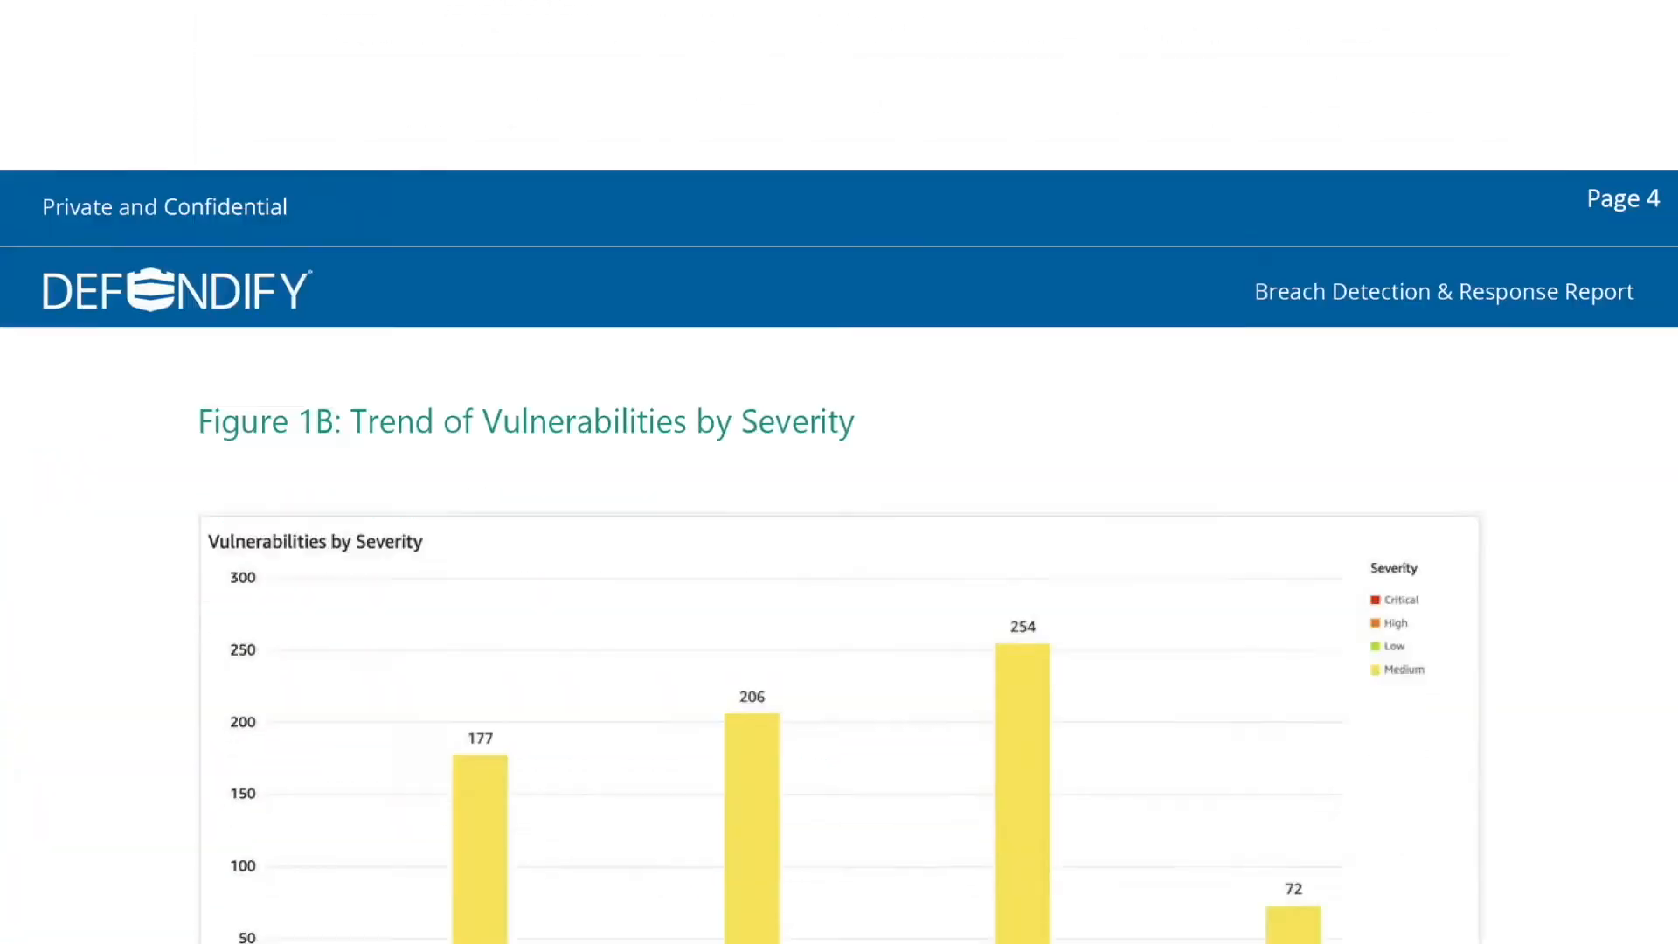
scroll("down", 3)
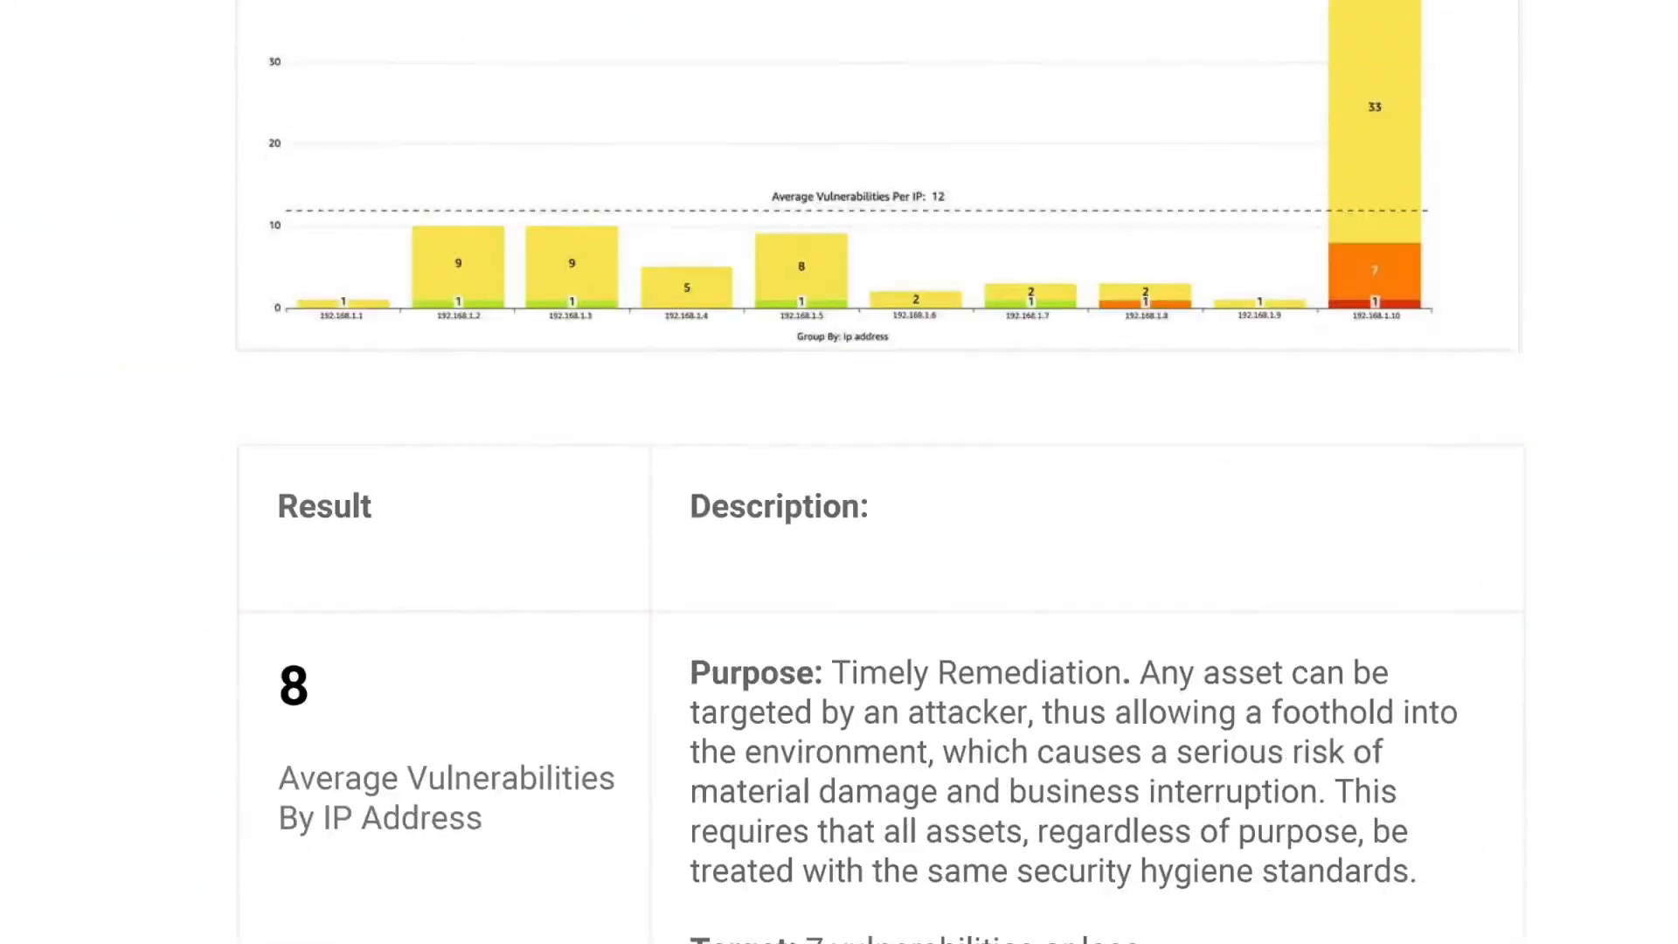